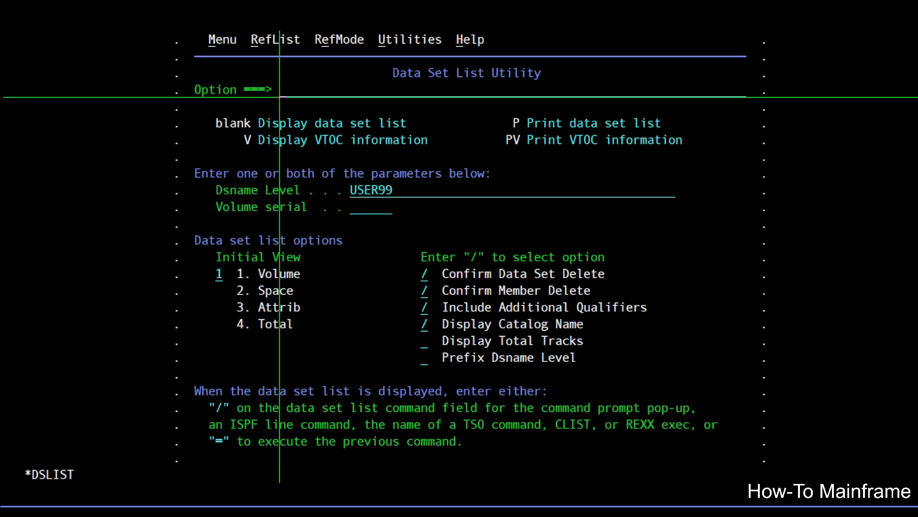
{"action": "mouse_move", "coordinate": [715, 89]}
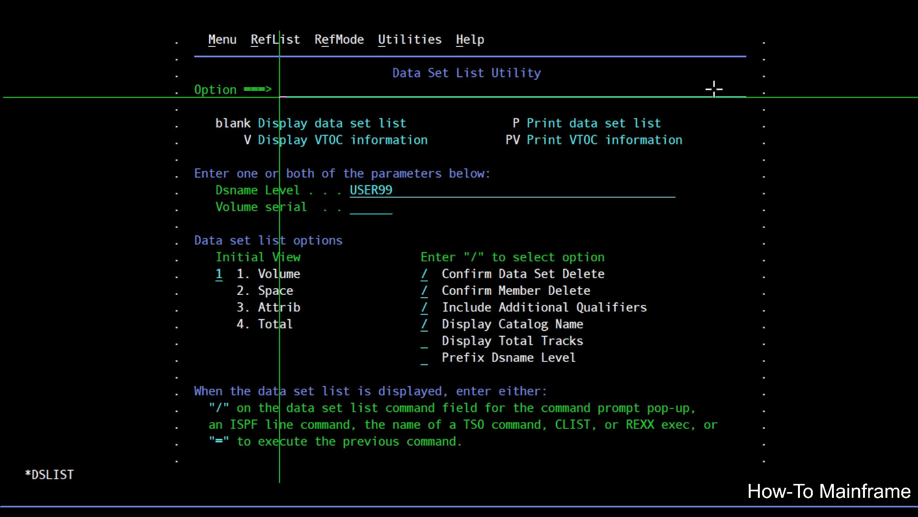
{"action": "mouse_move", "coordinate": [755, 93]}
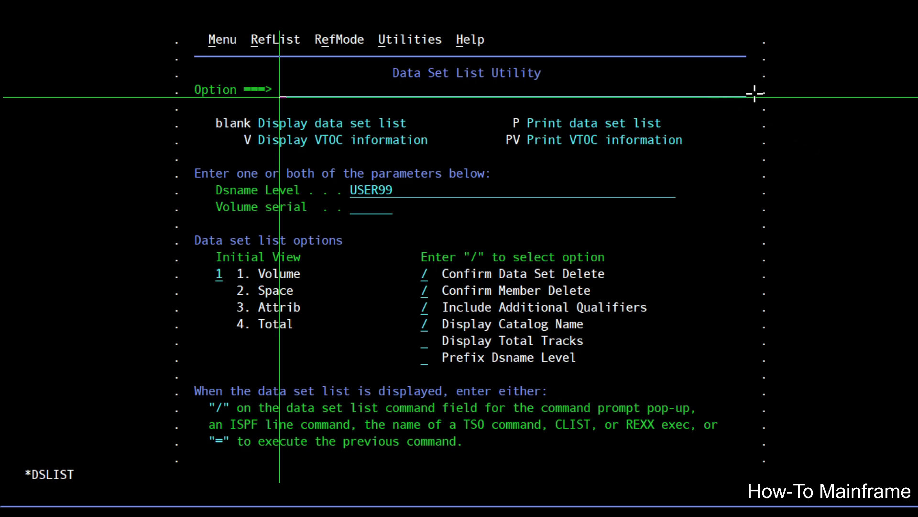
{"action": "mouse_move", "coordinate": [679, 289]}
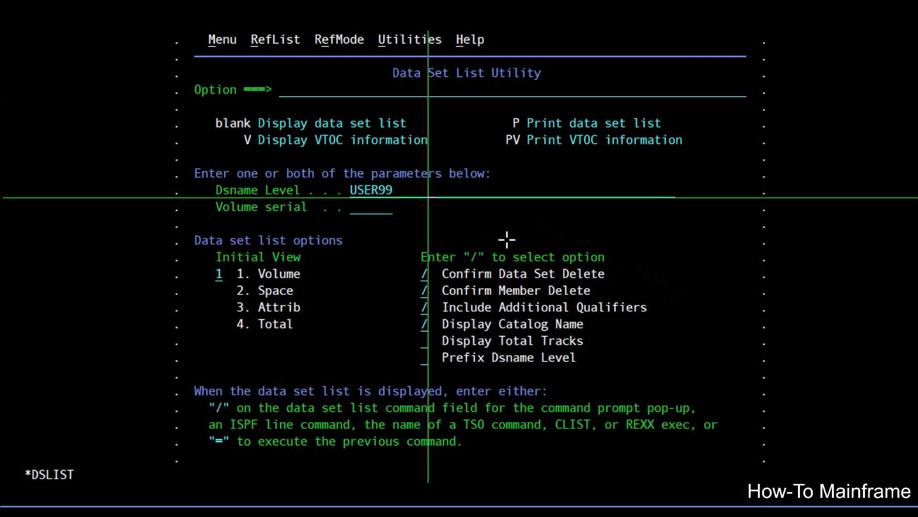
{"action": "mouse_move", "coordinate": [641, 283]}
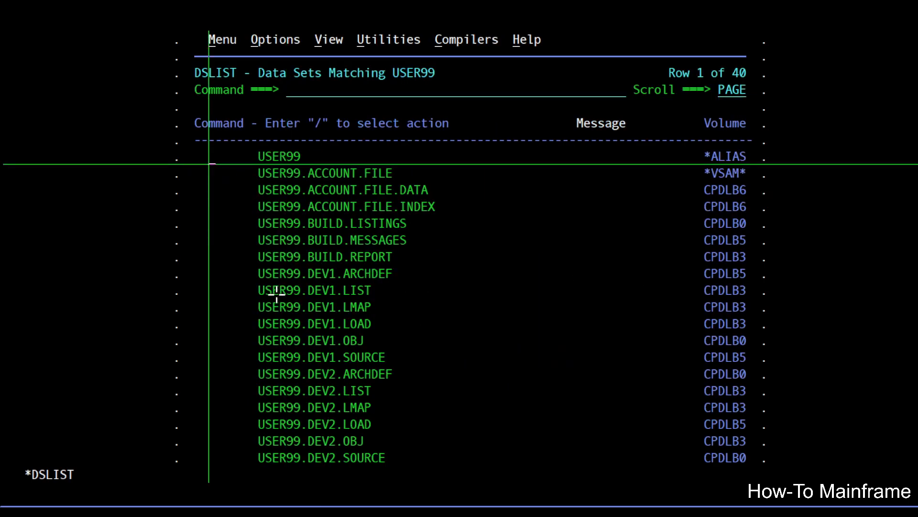
{"action": "mouse_move", "coordinate": [263, 218]}
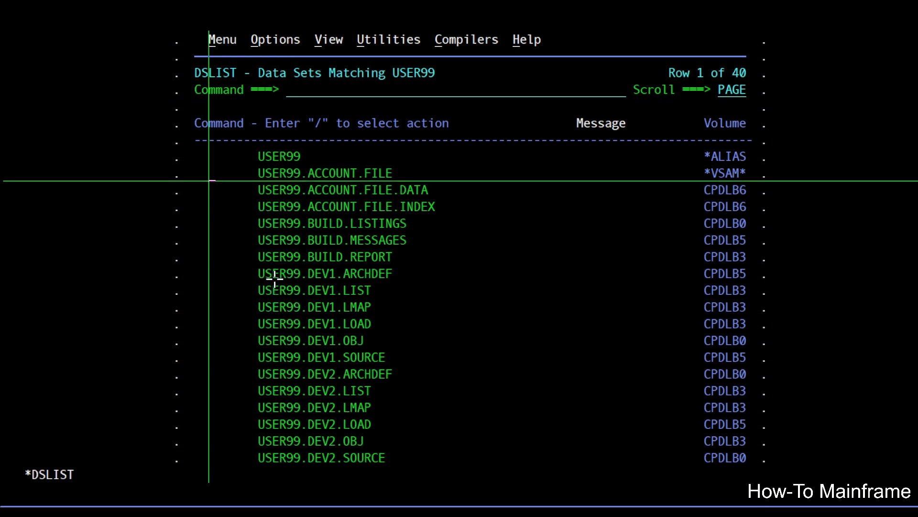
{"action": "mouse_move", "coordinate": [717, 385]}
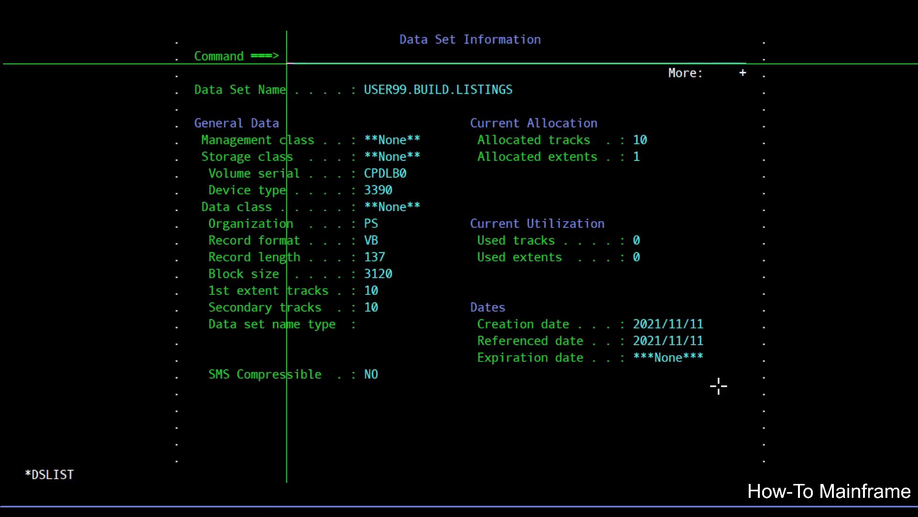
{"action": "mouse_move", "coordinate": [832, 274]}
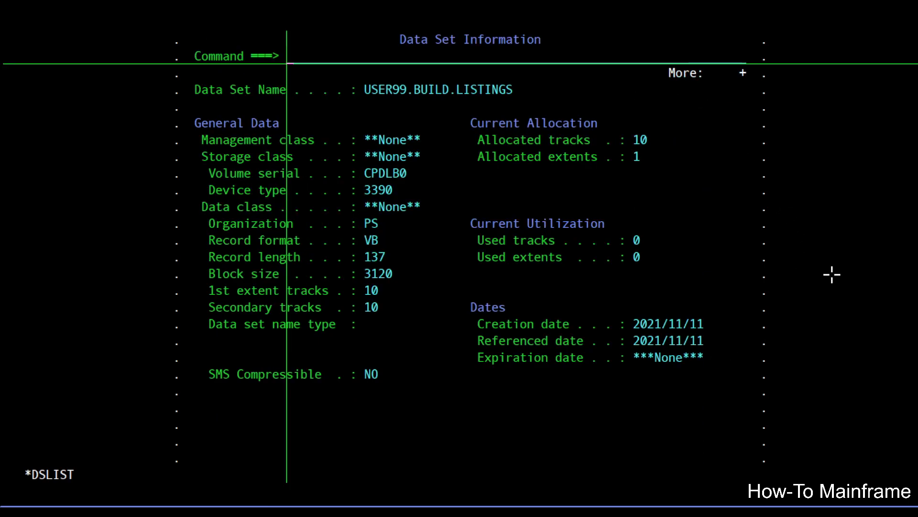
{"action": "mouse_move", "coordinate": [583, 413]}
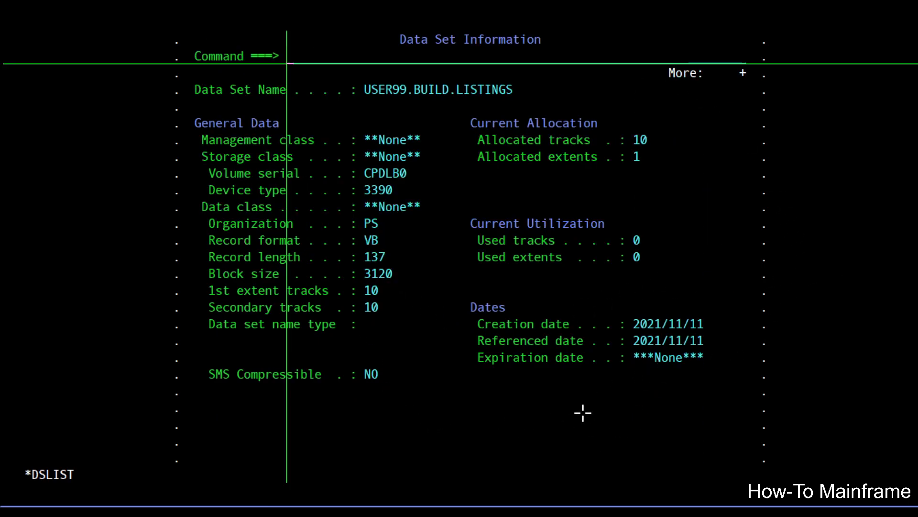
{"action": "mouse_move", "coordinate": [882, 327]}
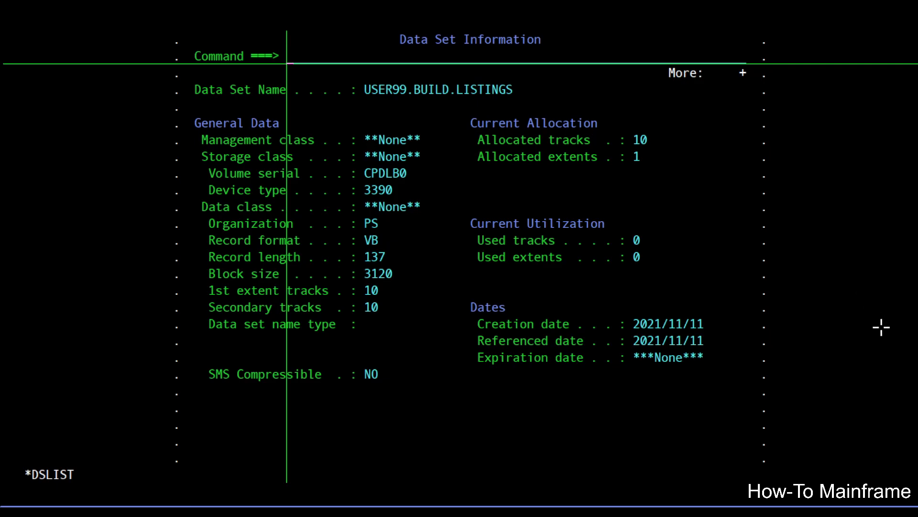
- Leave USER99.BUILD.LISTINGS data set information and return to the data set list
{"action": "key", "text": "F3"}
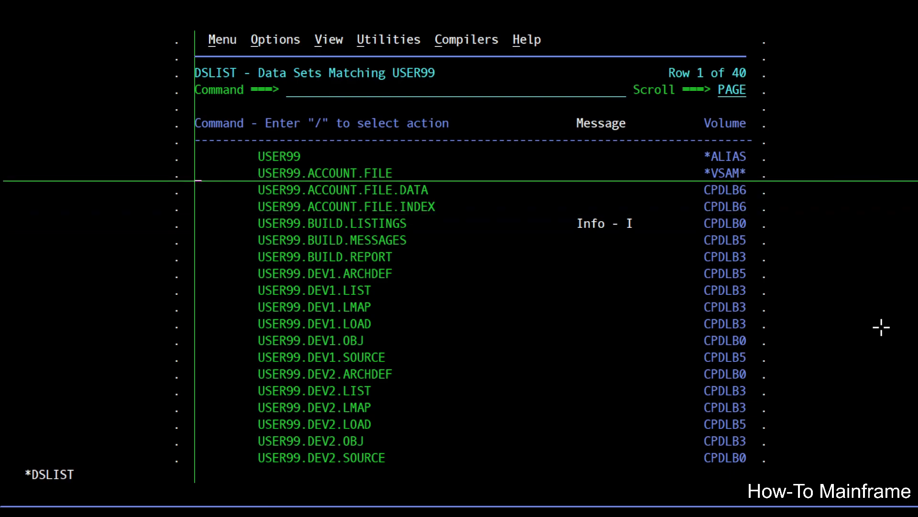
- Enter a line command beside USER99.ACCOUNT.FILE to open its catalog listing panel
{"action": "type", "text": "I"}
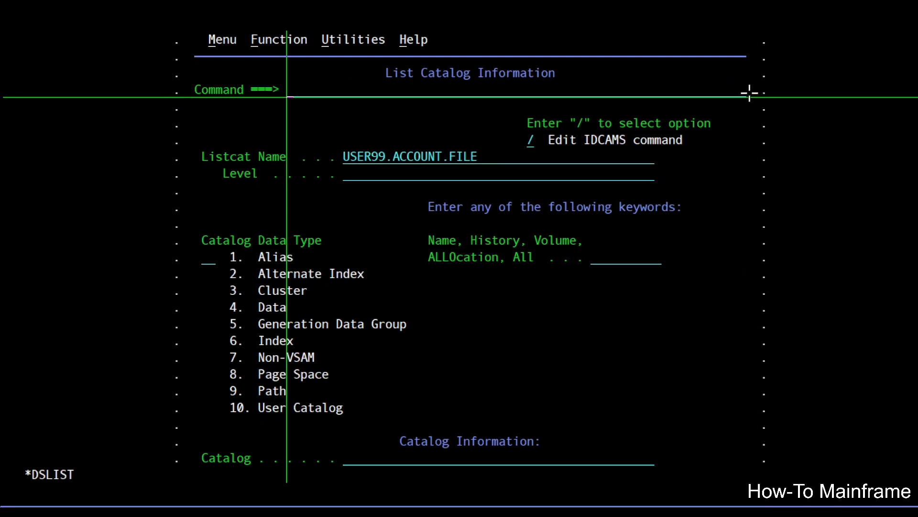
{"action": "mouse_move", "coordinate": [767, 98]}
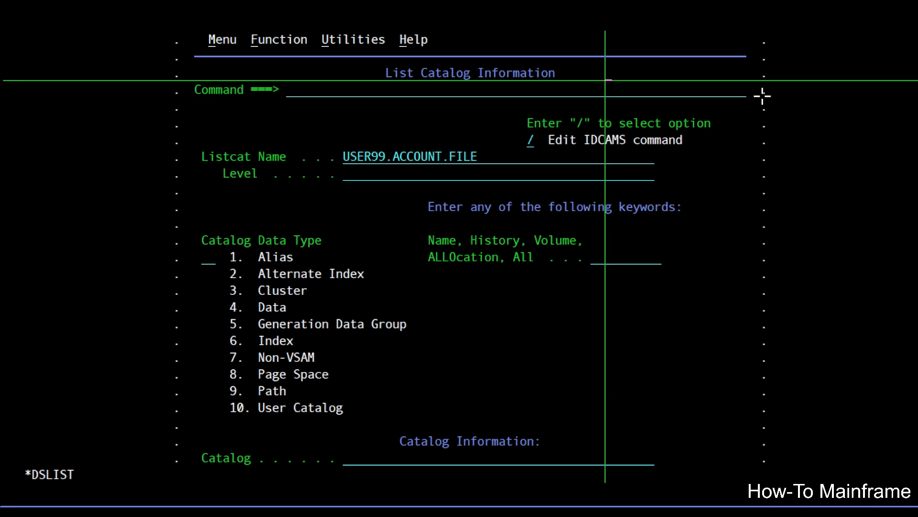
{"action": "mouse_move", "coordinate": [805, 102]}
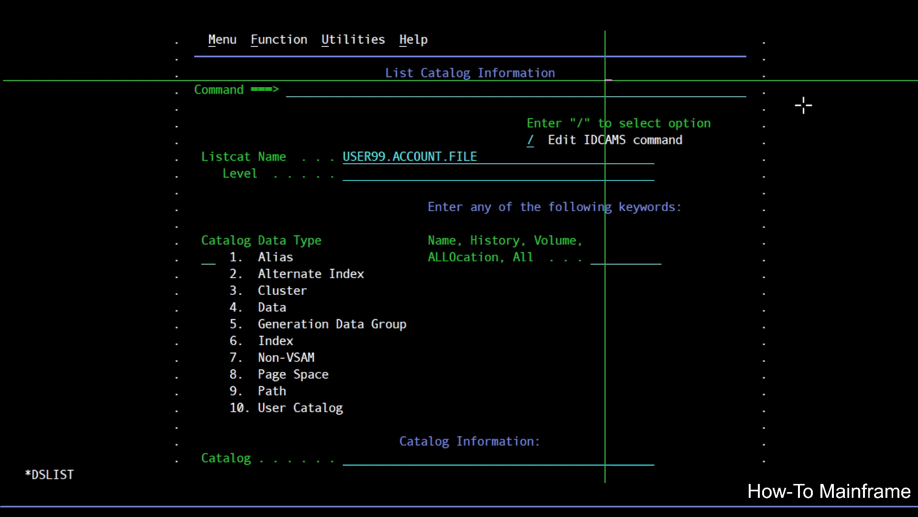
{"action": "mouse_move", "coordinate": [319, 292]}
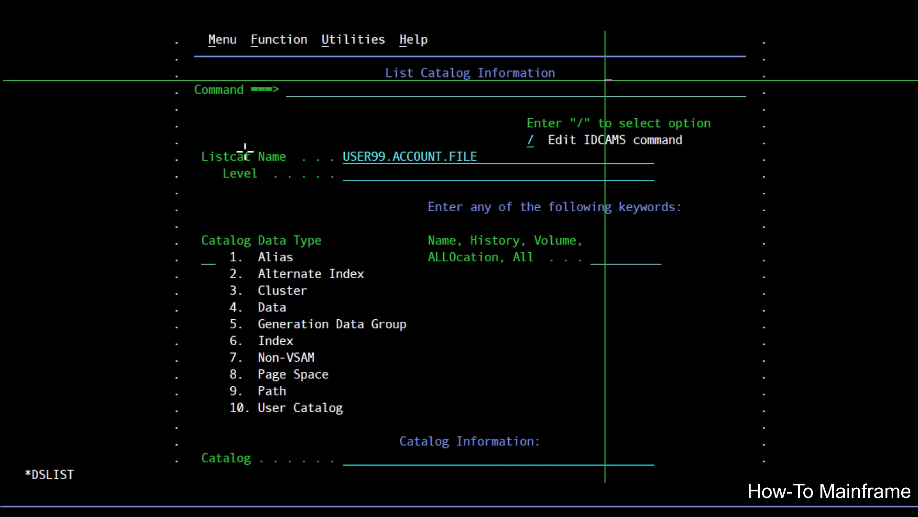
{"action": "mouse_move", "coordinate": [255, 156]}
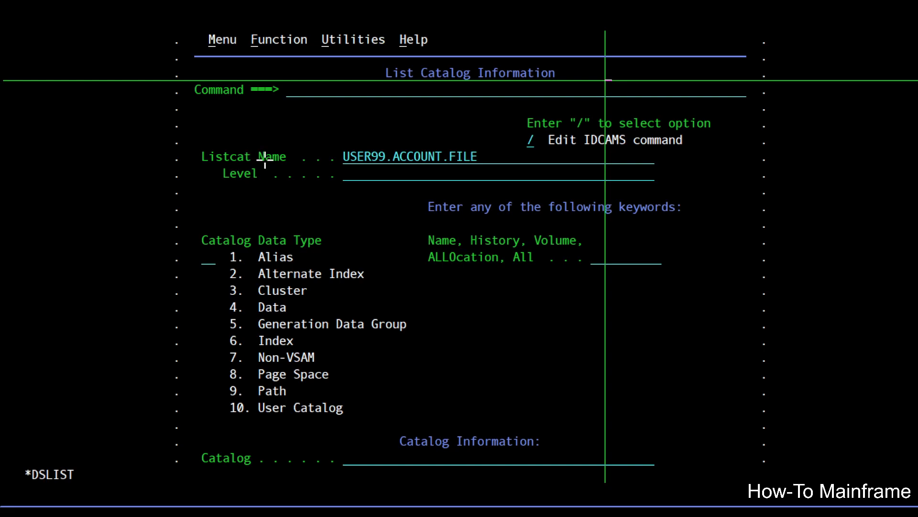
{"action": "mouse_move", "coordinate": [867, 323]}
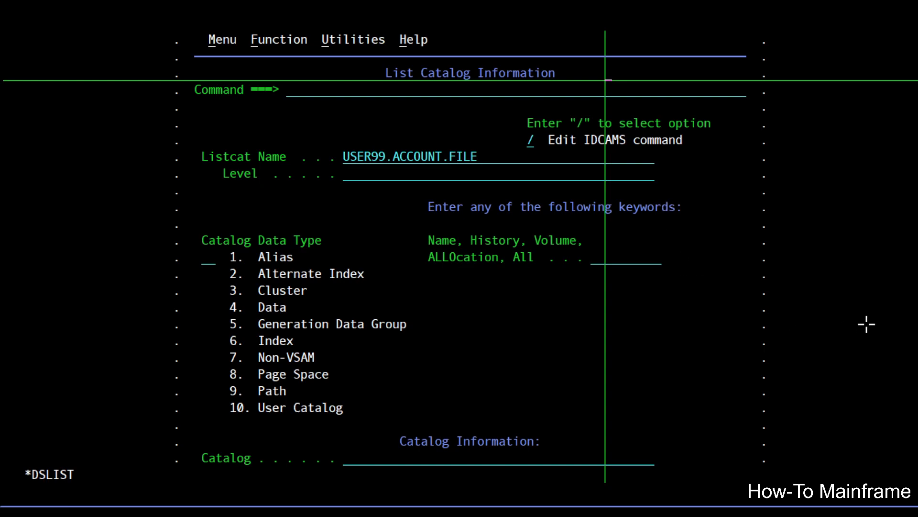
{"action": "mouse_move", "coordinate": [681, 484]}
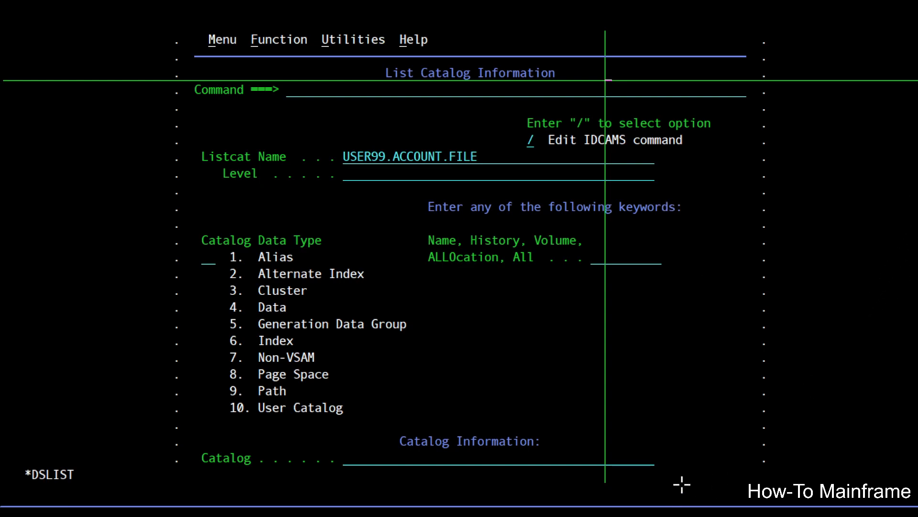
{"action": "mouse_move", "coordinate": [912, 178]}
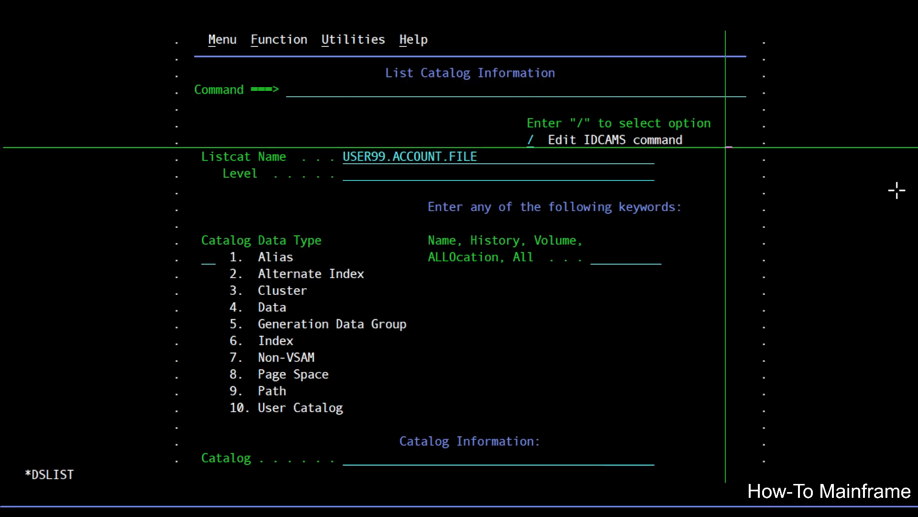
{"action": "mouse_move", "coordinate": [658, 180]}
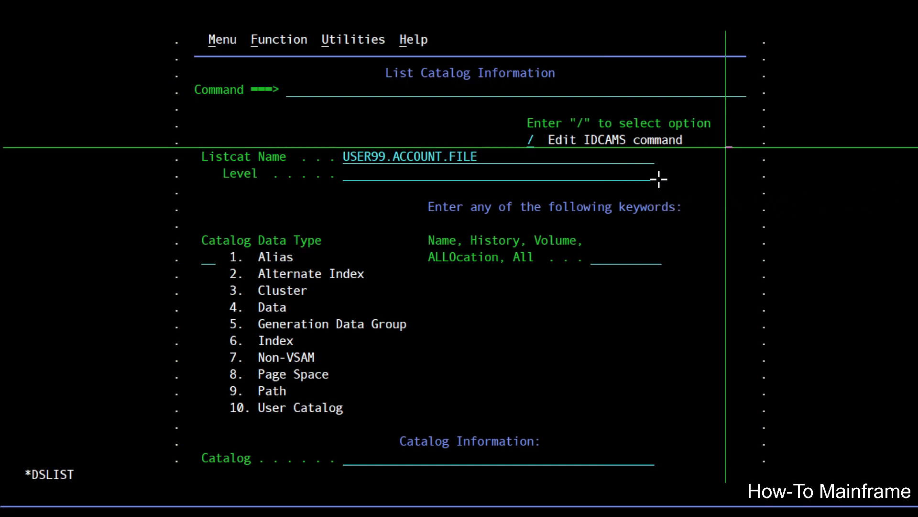
{"action": "mouse_move", "coordinate": [776, 341]}
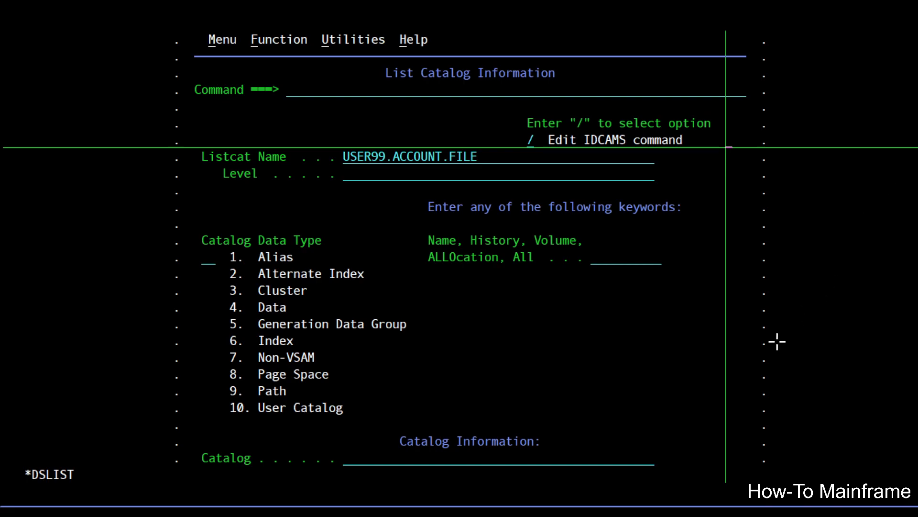
{"action": "mouse_move", "coordinate": [903, 174]}
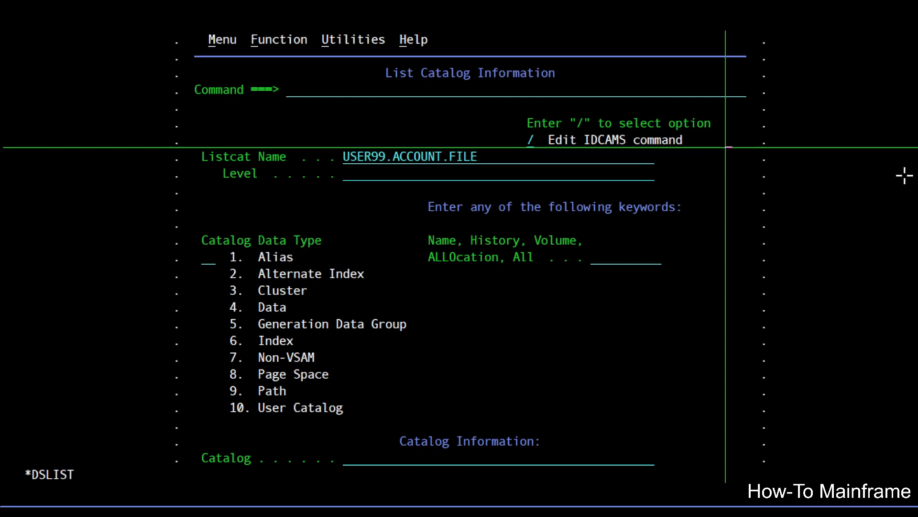
{"action": "mouse_move", "coordinate": [568, 406]}
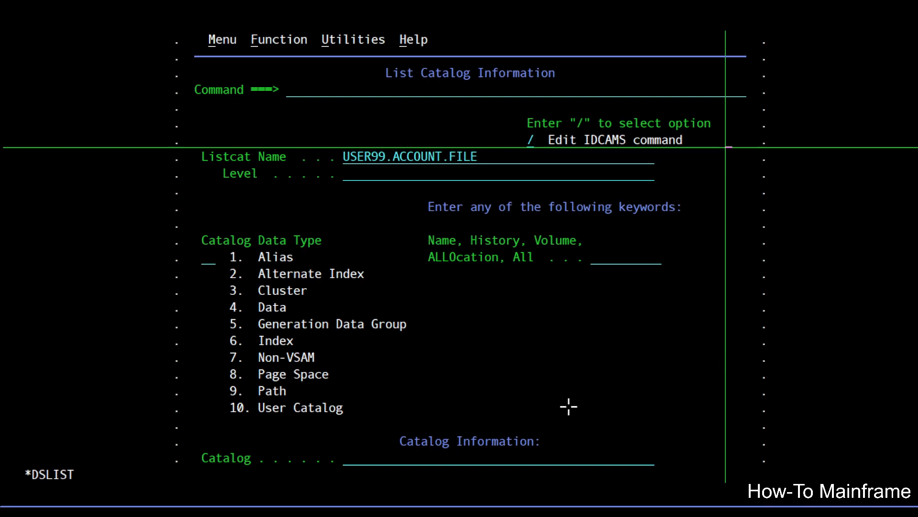
{"action": "mouse_move", "coordinate": [708, 399]}
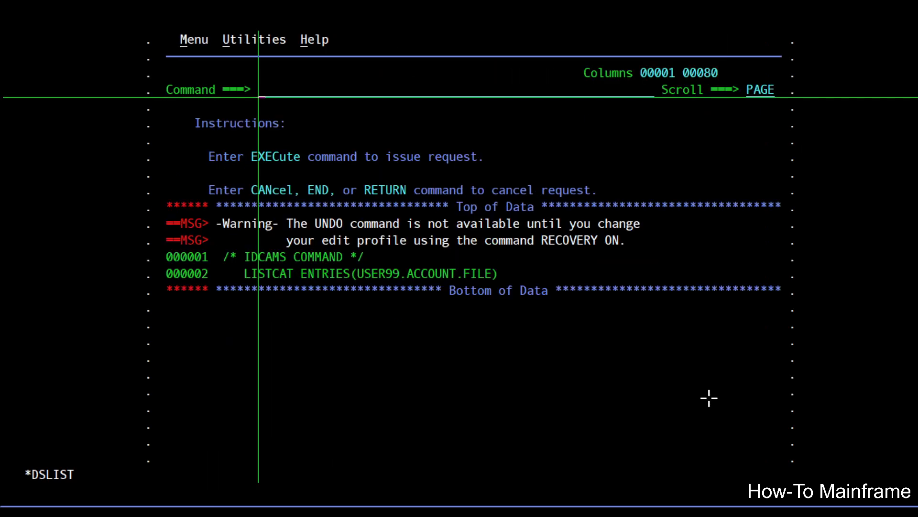
{"action": "mouse_move", "coordinate": [682, 339]}
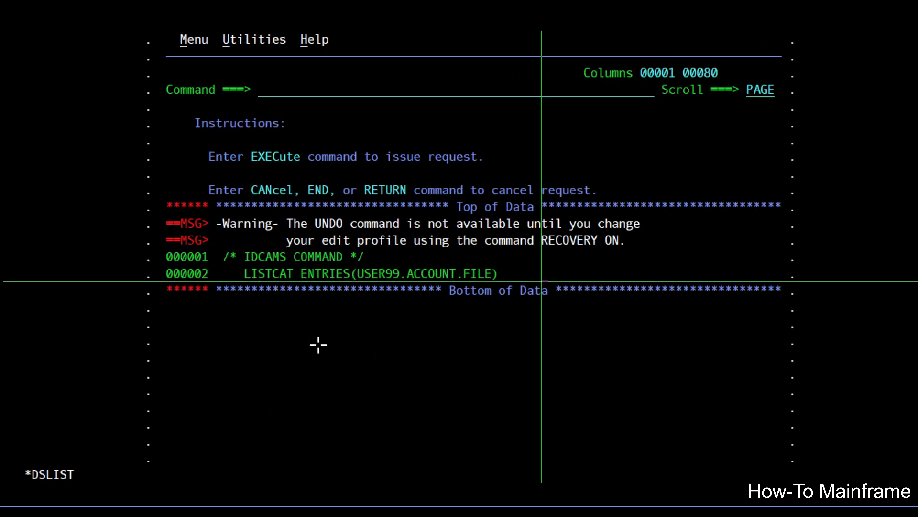
{"action": "mouse_move", "coordinate": [632, 336]}
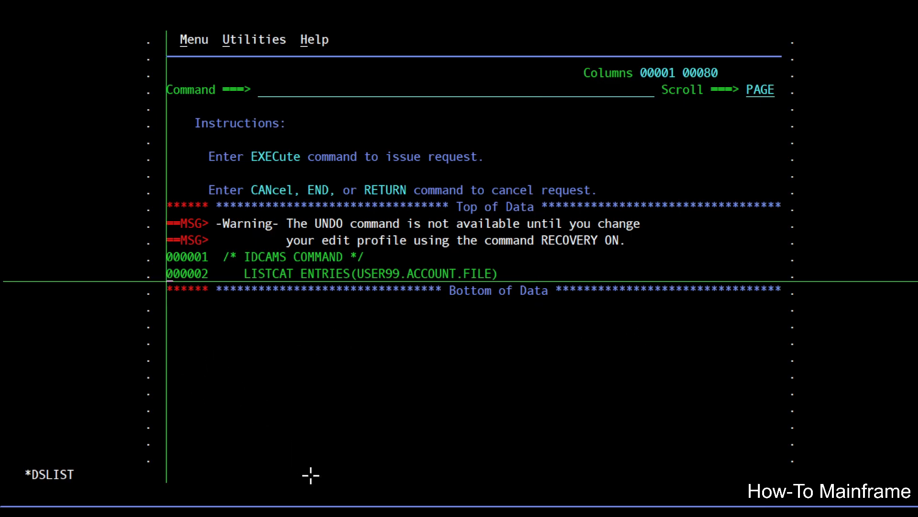
{"action": "mouse_move", "coordinate": [349, 501]}
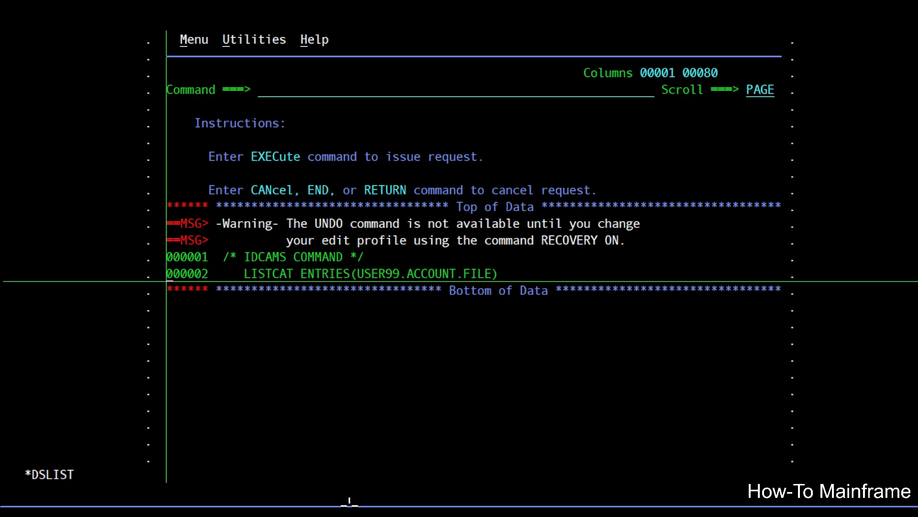
- Repeat line 2, rename the copy to USER99.BUILD.LISTINGS, and run EXEC
{"action": "type", "text": "RIES(USER99.BUILD.LIFILE"}
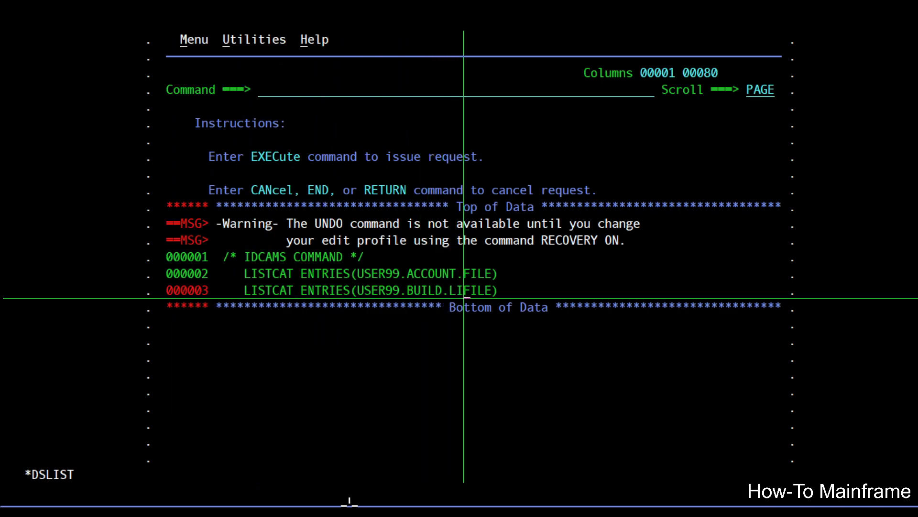
{"action": "type", "text": "LISTINGS"}
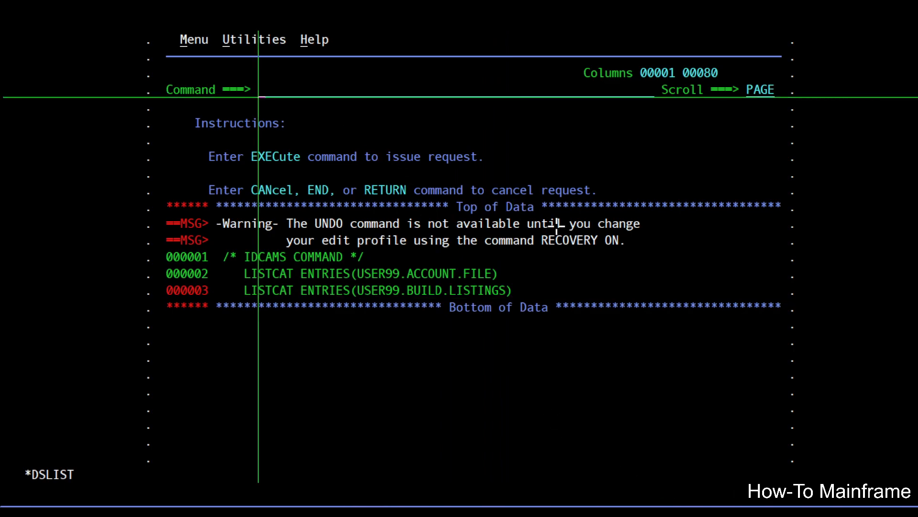
{"action": "type", "text": "EXEC"}
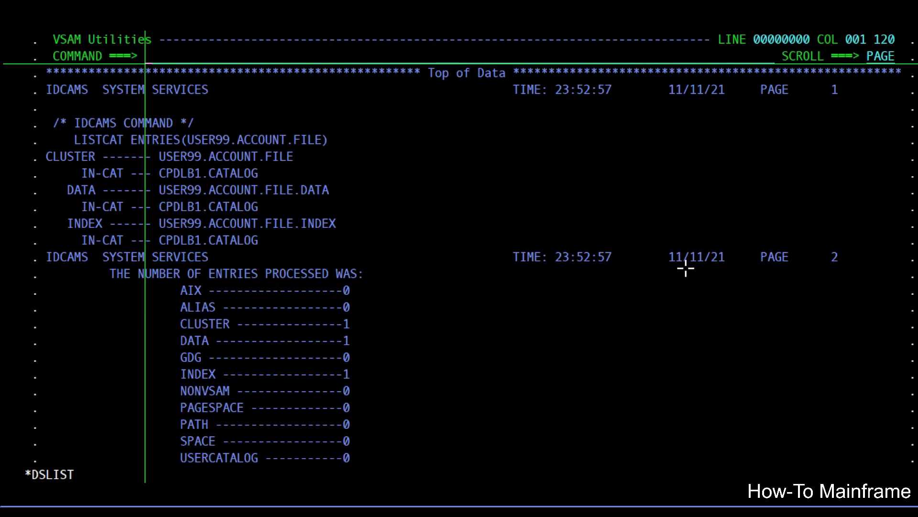
{"action": "mouse_move", "coordinate": [788, 149]}
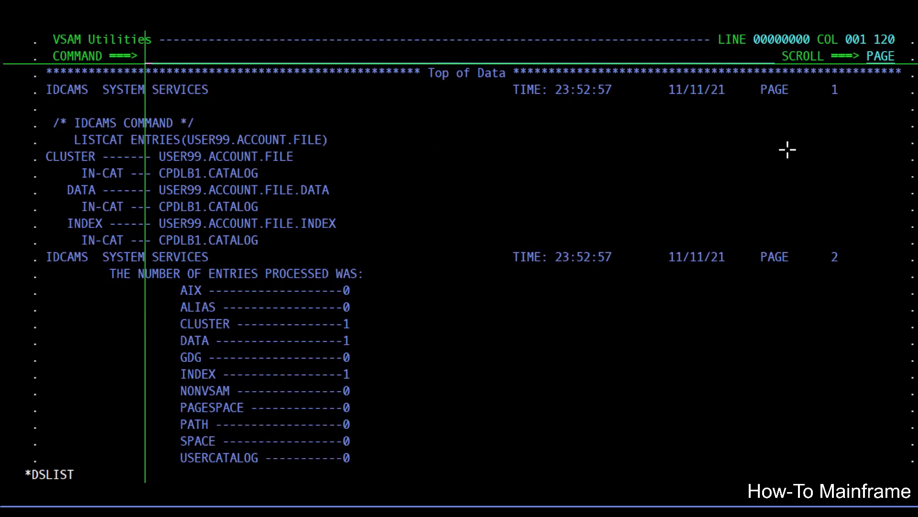
{"action": "mouse_move", "coordinate": [517, 173]}
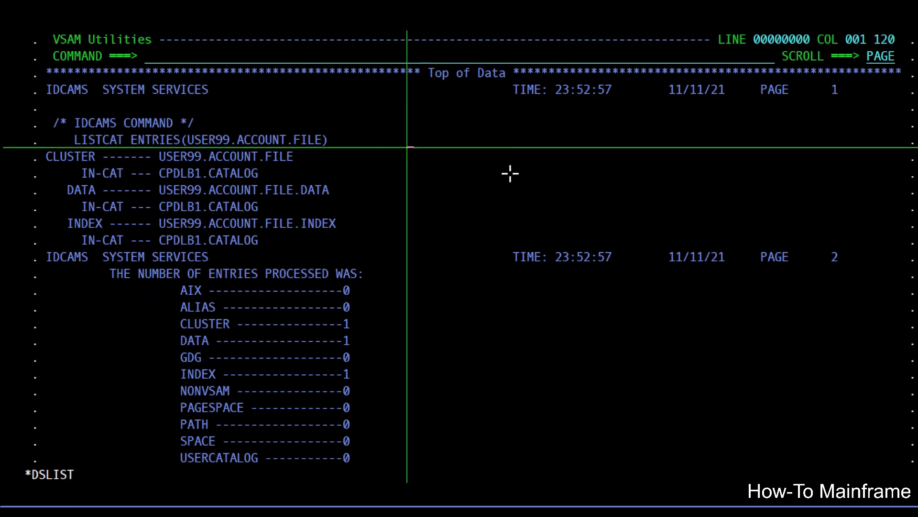
{"action": "mouse_move", "coordinate": [532, 180]}
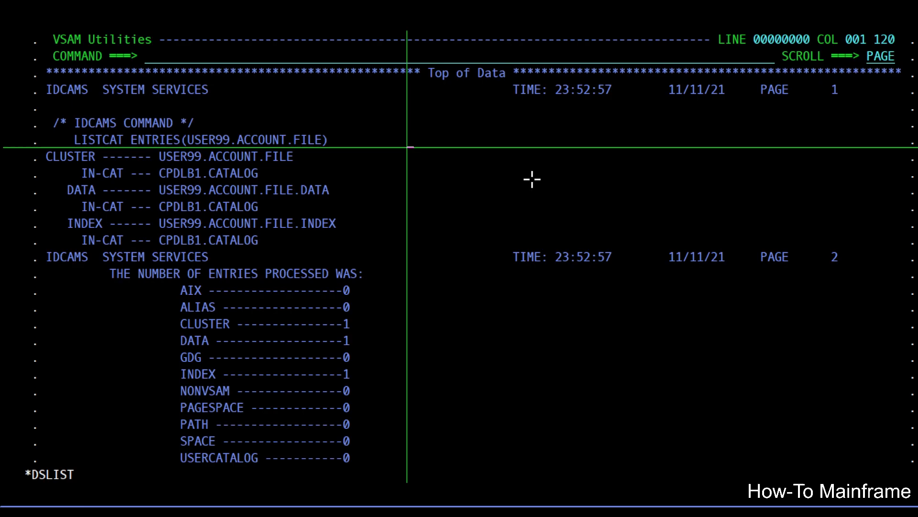
{"action": "mouse_move", "coordinate": [541, 174]}
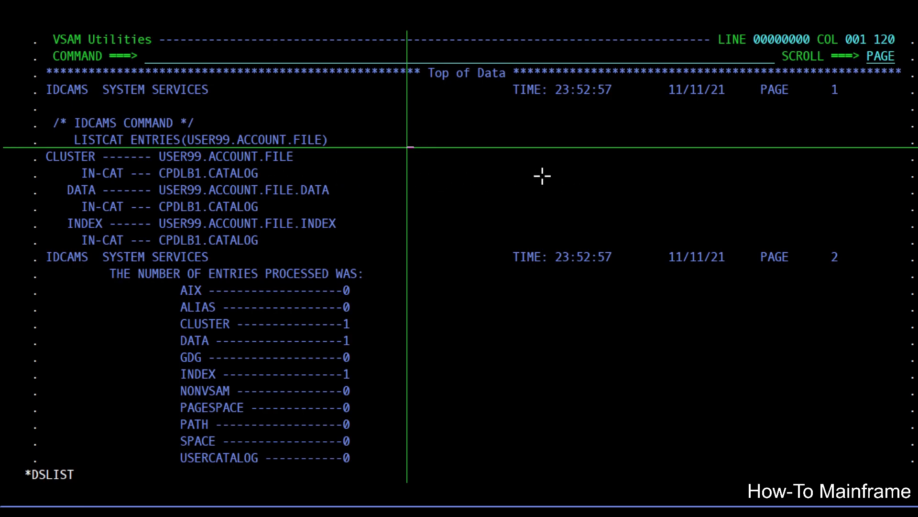
{"action": "mouse_move", "coordinate": [453, 177]}
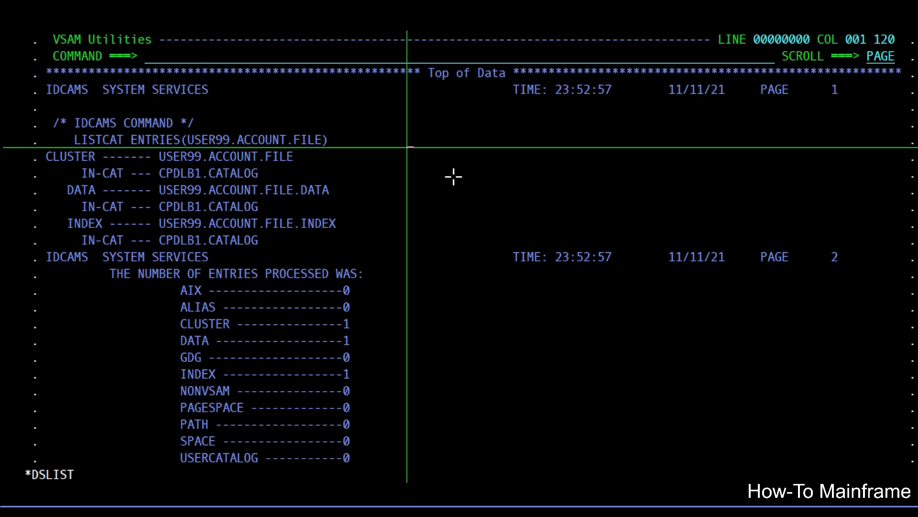
{"action": "mouse_move", "coordinate": [553, 243]}
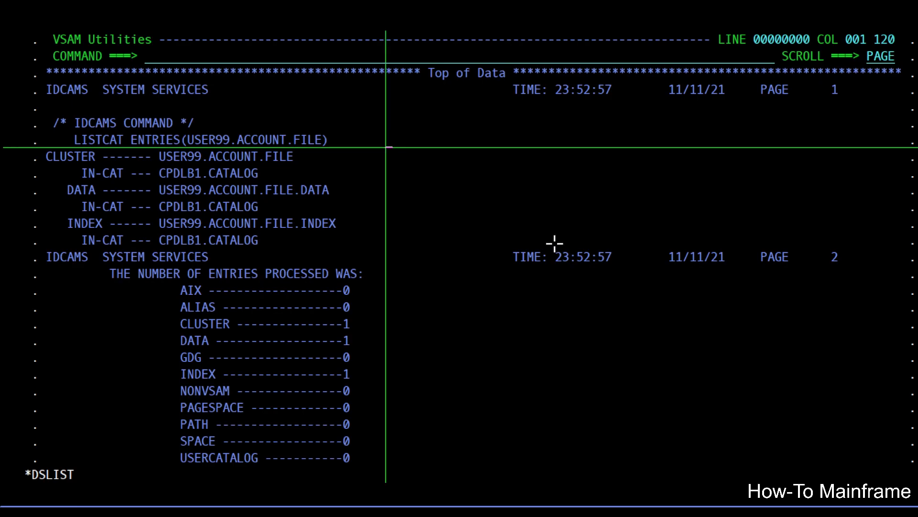
- Scroll the IDCAMS output to the NONVSAM LISTCAT result for USER99.BUILD.LISTINGS
{"action": "scroll", "scroll_direction": "down", "scroll_amount": 3}
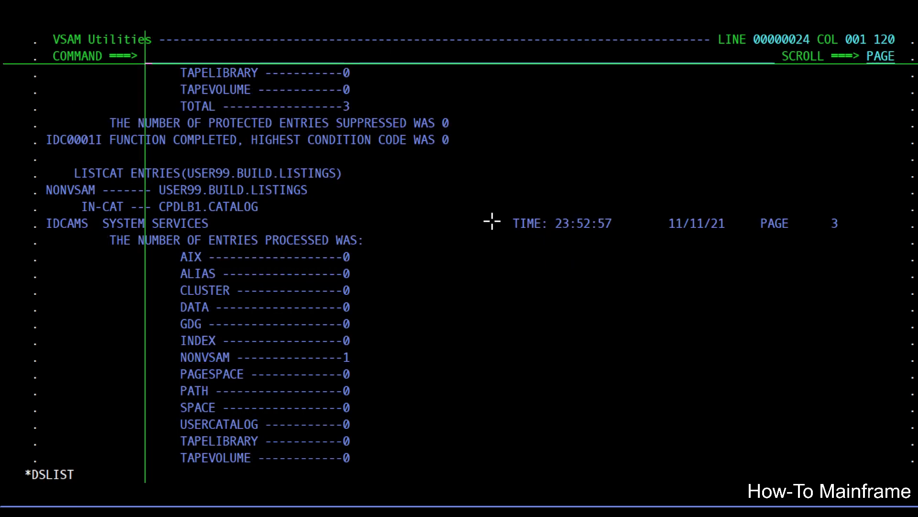
{"action": "mouse_move", "coordinate": [546, 268]}
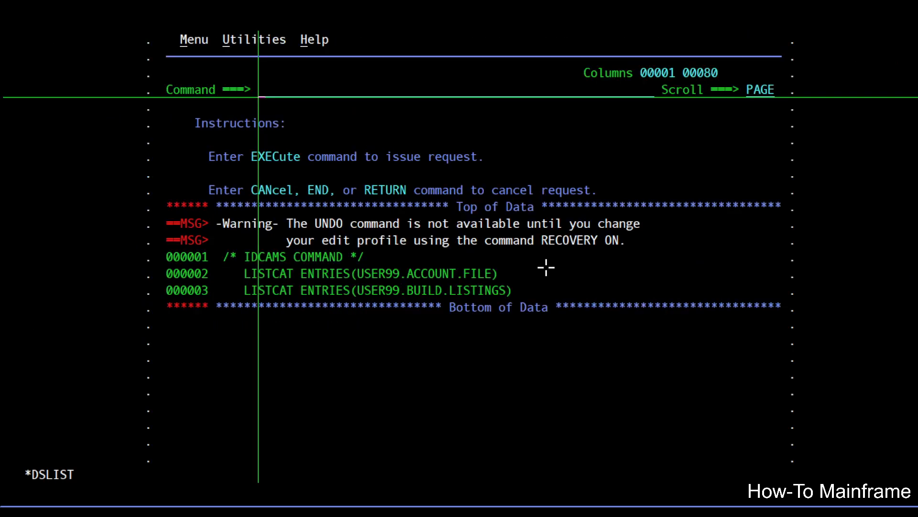
{"action": "mouse_move", "coordinate": [660, 372]}
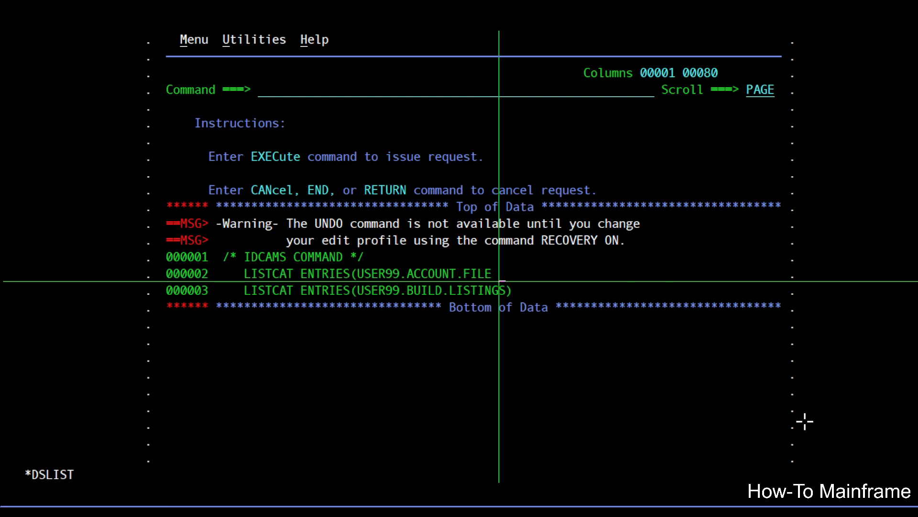
{"action": "mouse_move", "coordinate": [702, 371]}
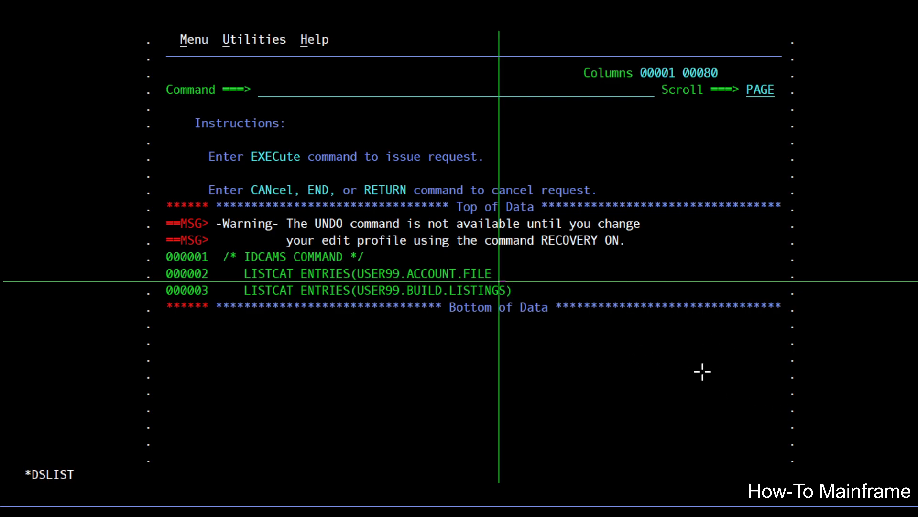
- Remove line 2's closing parenthesis and rerun, producing warning IDC0234I
{"action": "type", "text": "E"}
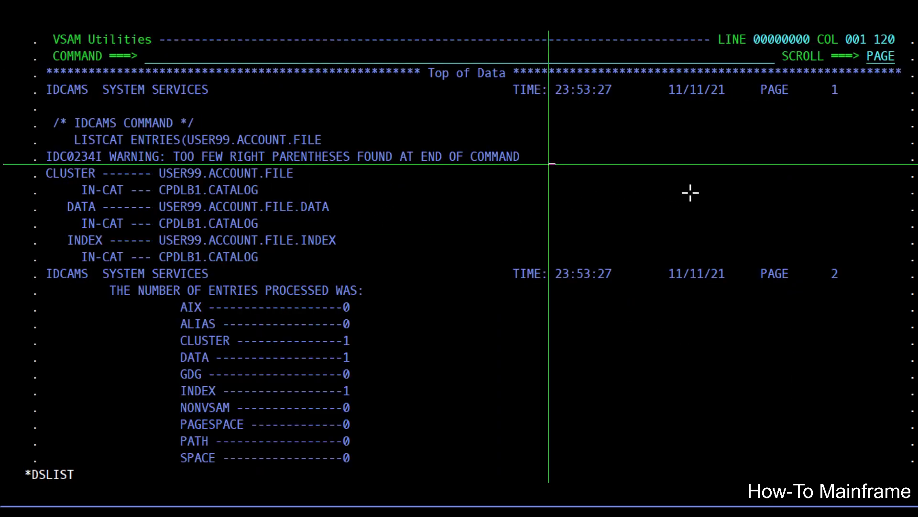
{"action": "mouse_move", "coordinate": [623, 300]}
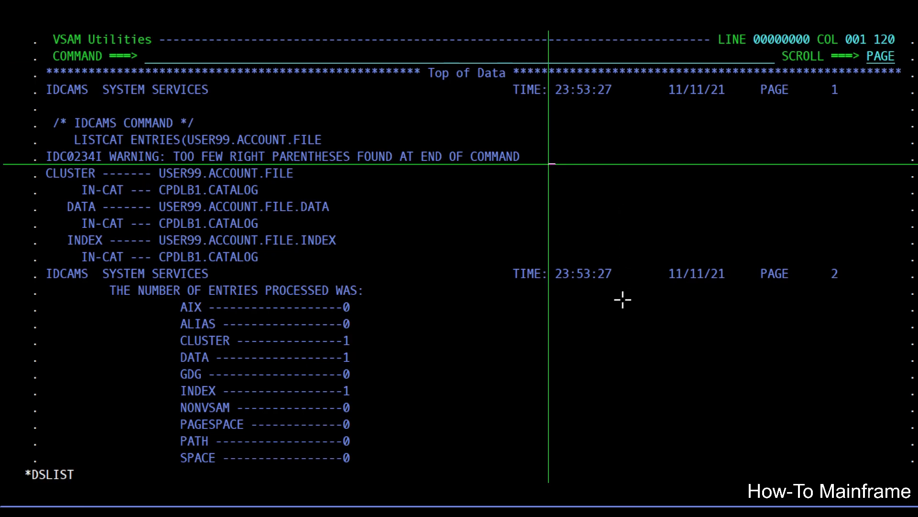
{"action": "mouse_move", "coordinate": [673, 384]}
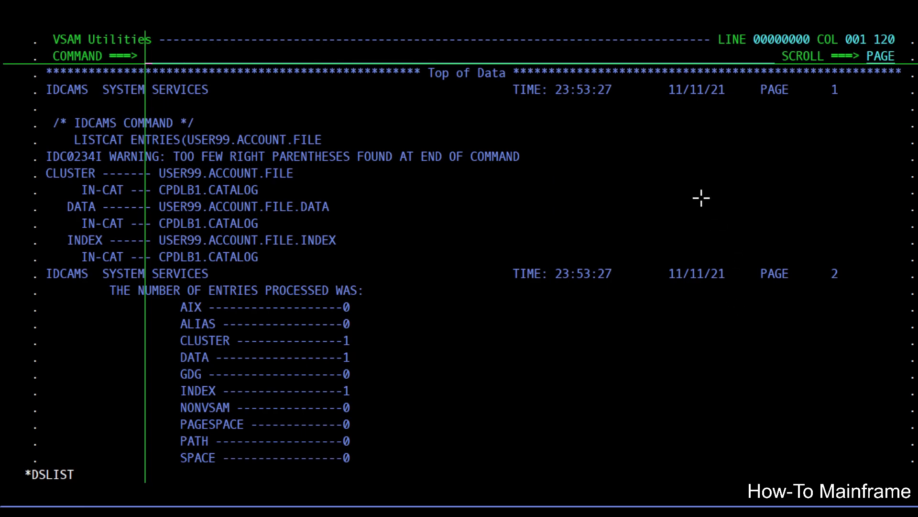
- Scroll the rerun output to page 3, where BUILD.LISTINGS LISTCAT ended with code 0
{"action": "scroll", "scroll_direction": "down", "scroll_amount": 3}
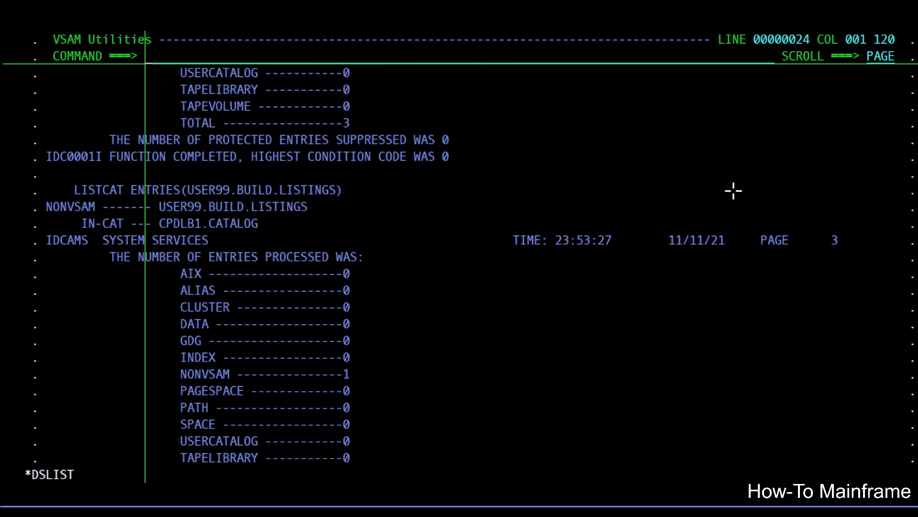
{"action": "mouse_move", "coordinate": [537, 323]}
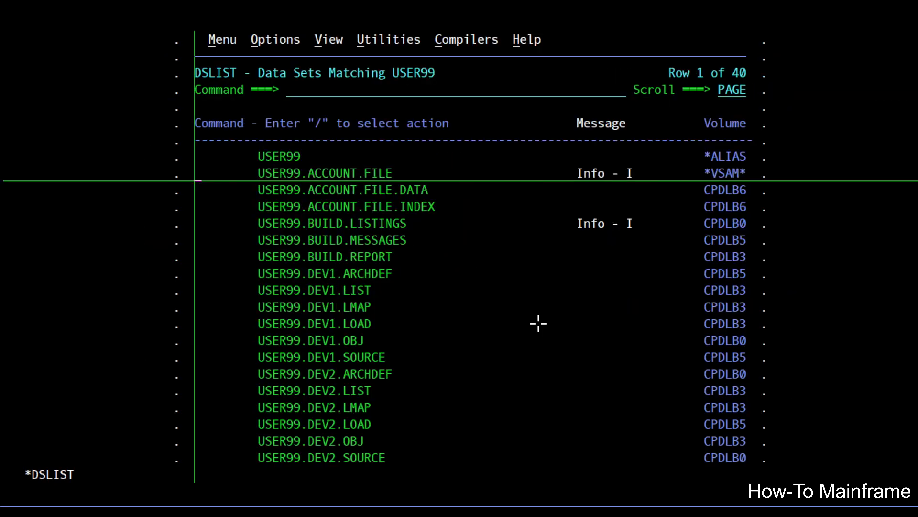
- Enter D beside USER99.ACCOUNT.FILE to open the Delete Data set(s) panel
{"action": "type", "text": "D"}
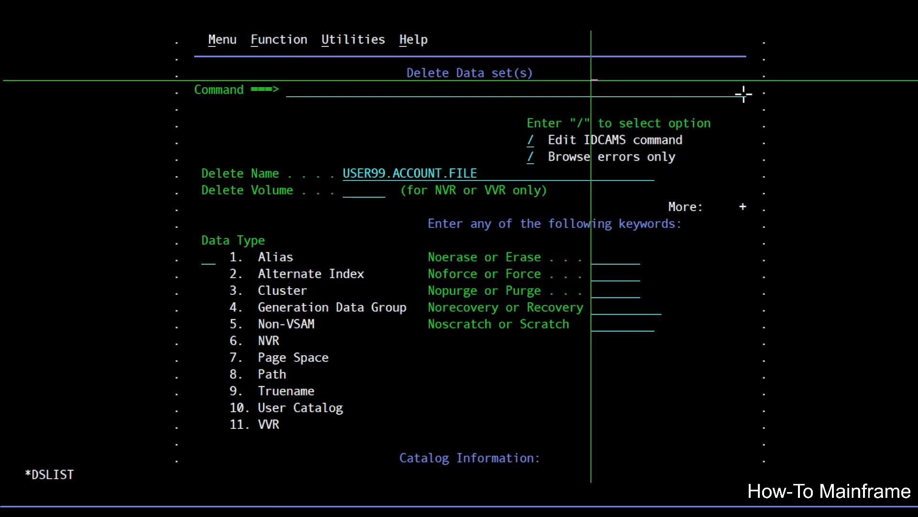
{"action": "mouse_move", "coordinate": [325, 152]}
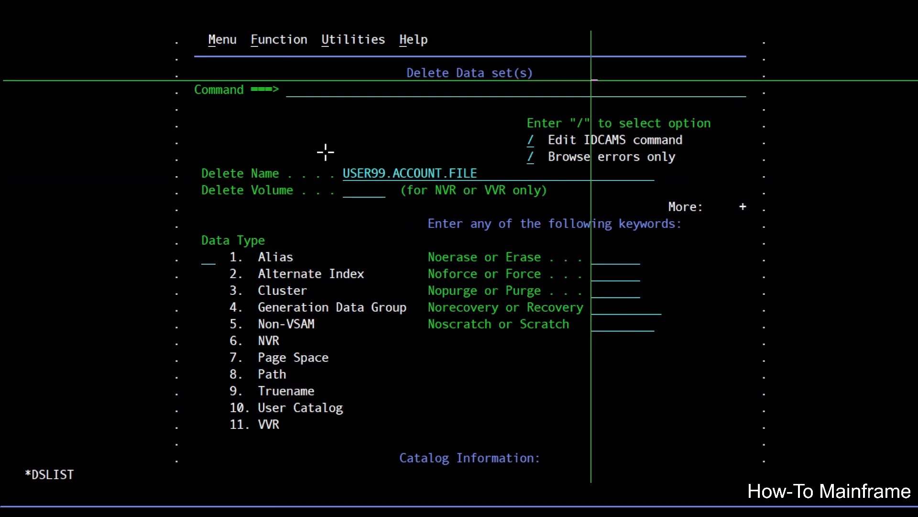
{"action": "mouse_move", "coordinate": [309, 242]}
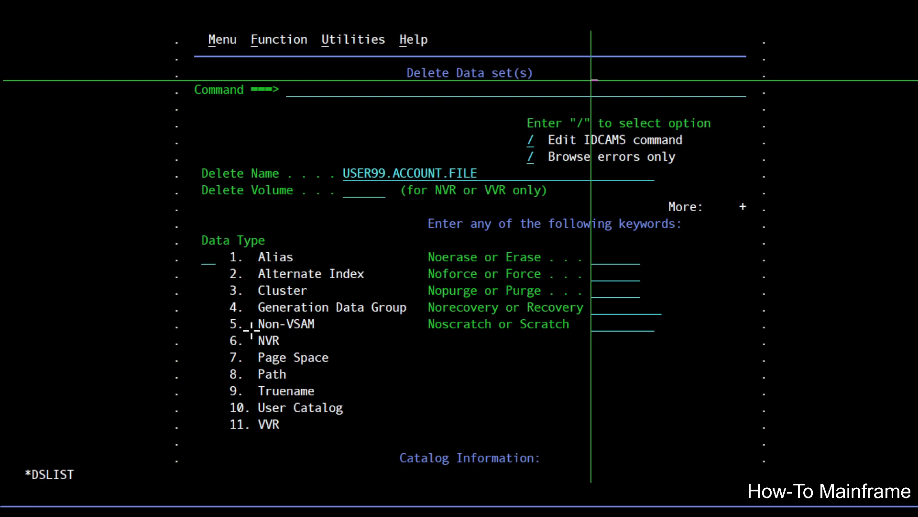
{"action": "mouse_move", "coordinate": [896, 361]}
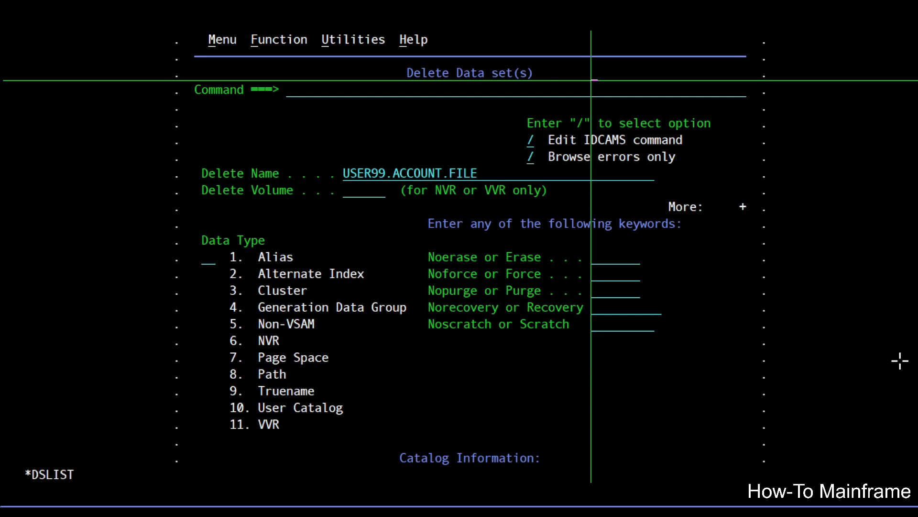
{"action": "mouse_move", "coordinate": [767, 288]}
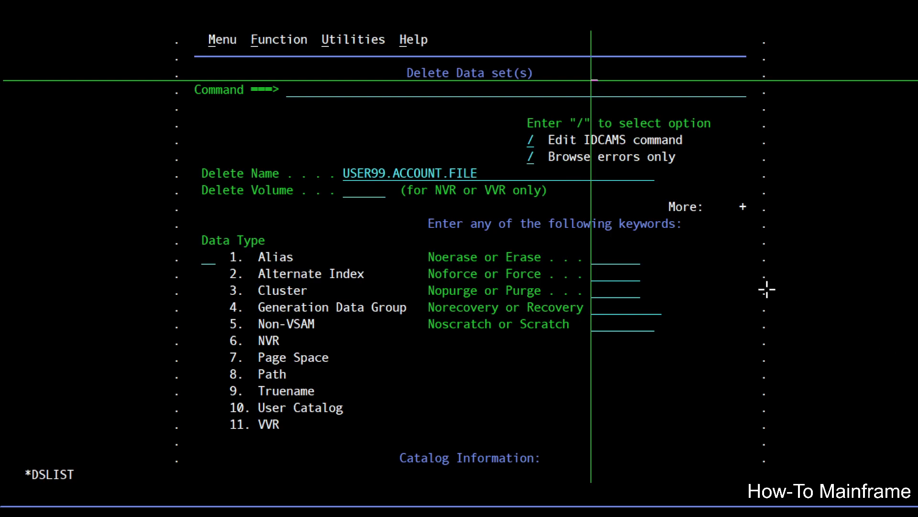
{"action": "mouse_move", "coordinate": [637, 216]}
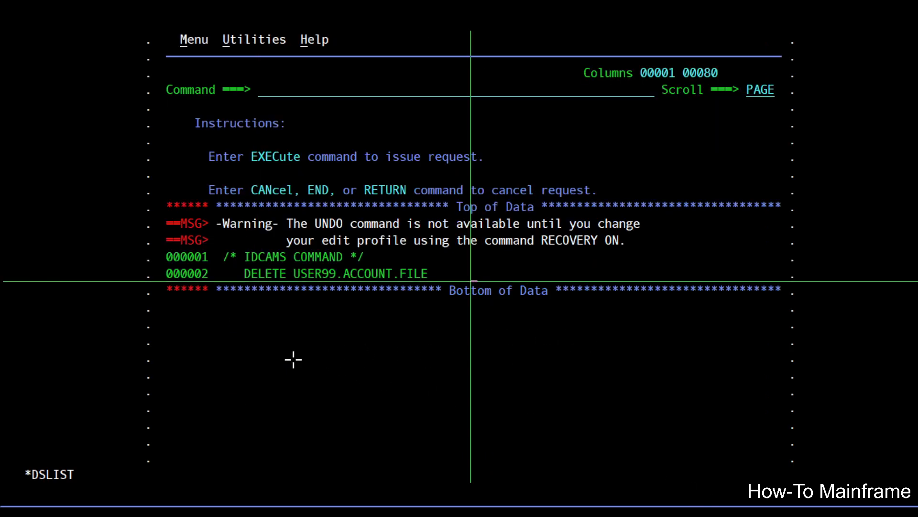
{"action": "mouse_move", "coordinate": [571, 408]}
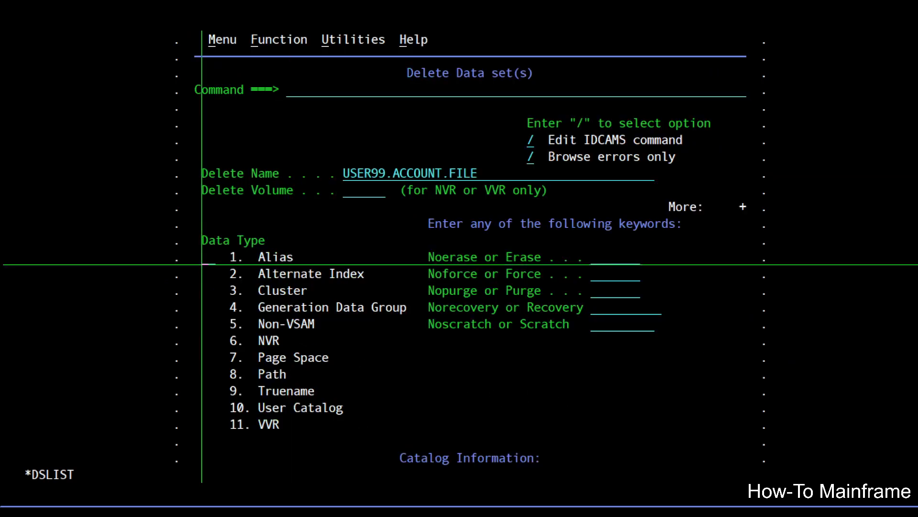
- Set data type 3 (Cluster) and NOSCRATCH on the Delete panel for USER99.ACCOUNT.FILE
{"action": "type", "text": "3"}
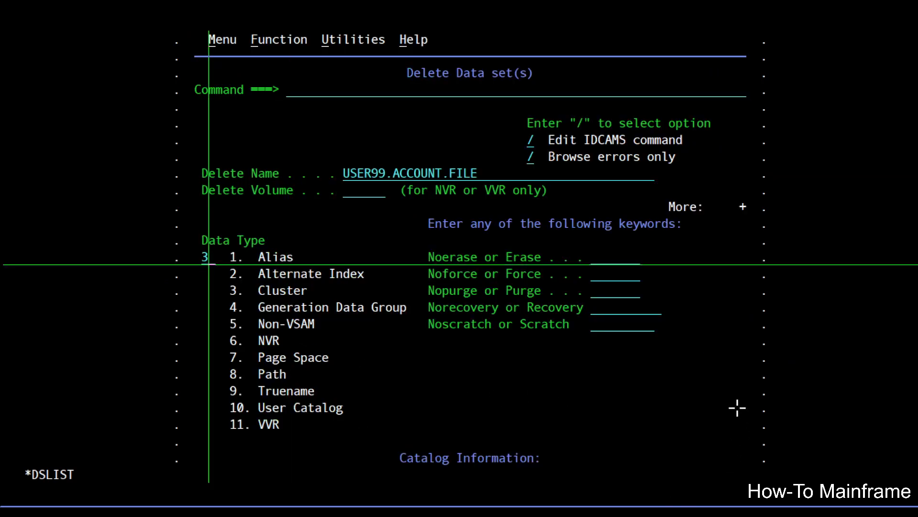
{"action": "type", "text": "NOS"}
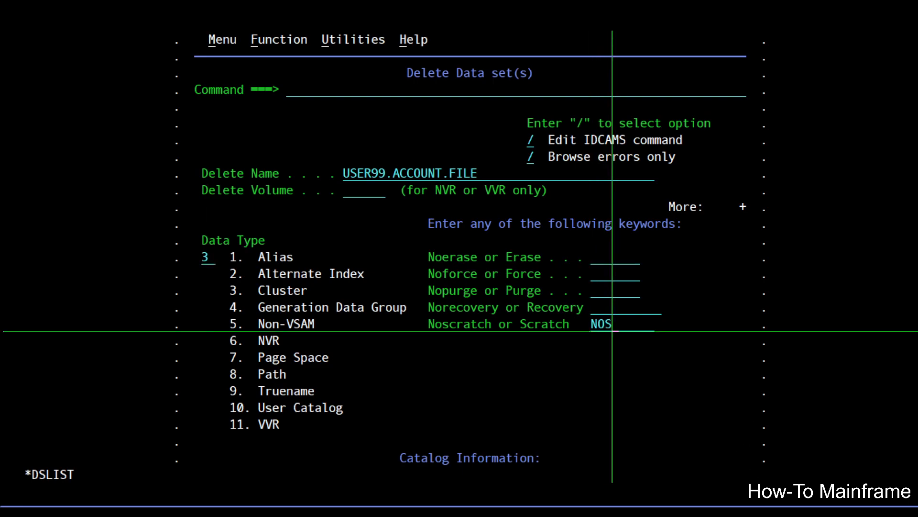
{"action": "type", "text": "CRATCH"}
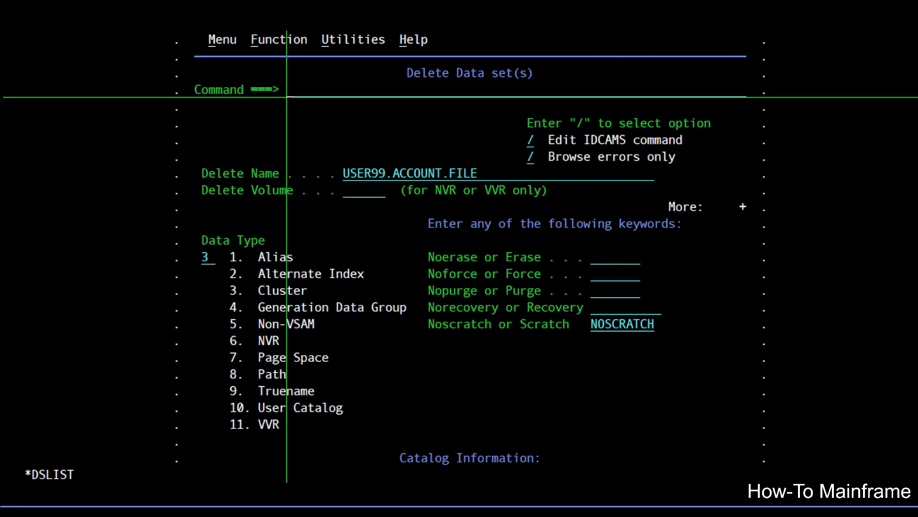
{"action": "mouse_move", "coordinate": [873, 415]}
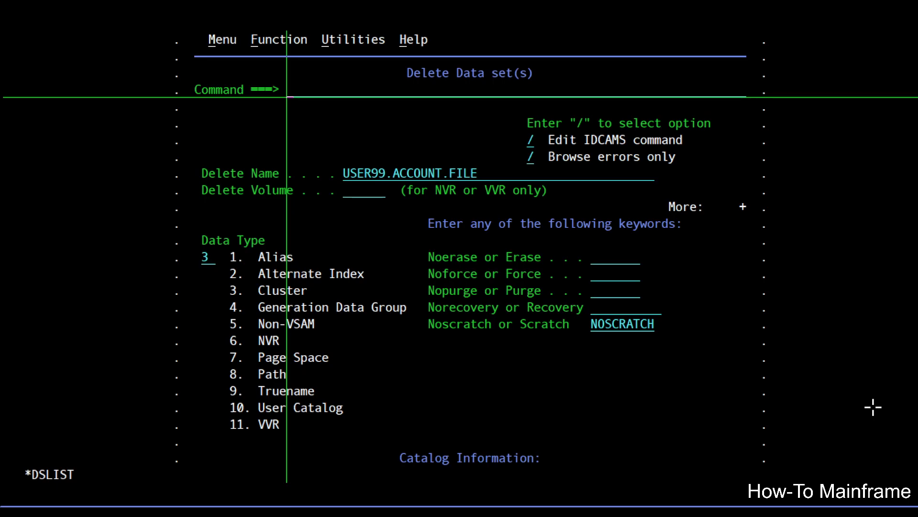
{"action": "mouse_move", "coordinate": [896, 428]}
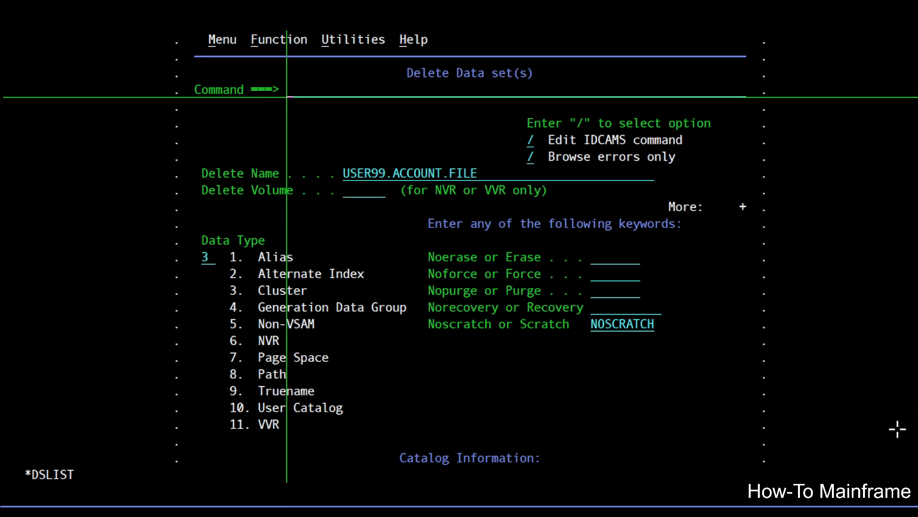
{"action": "mouse_move", "coordinate": [903, 419]}
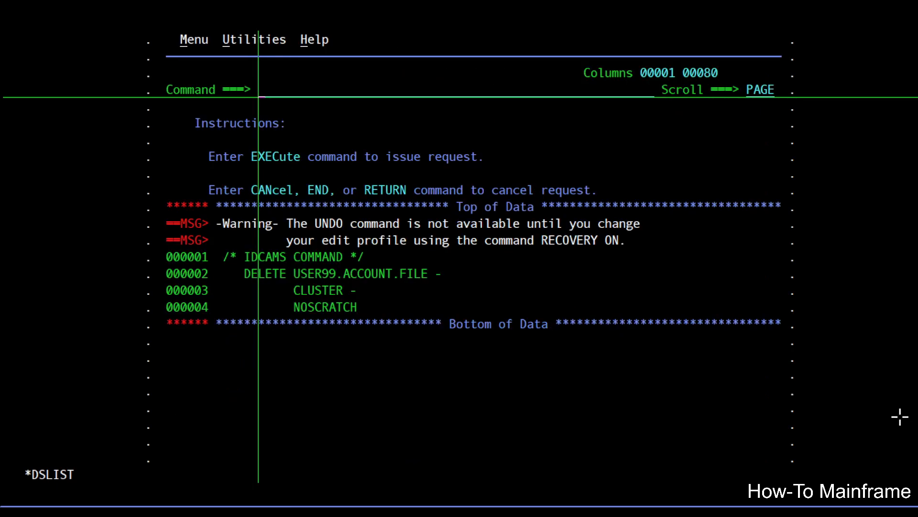
{"action": "mouse_move", "coordinate": [547, 349]}
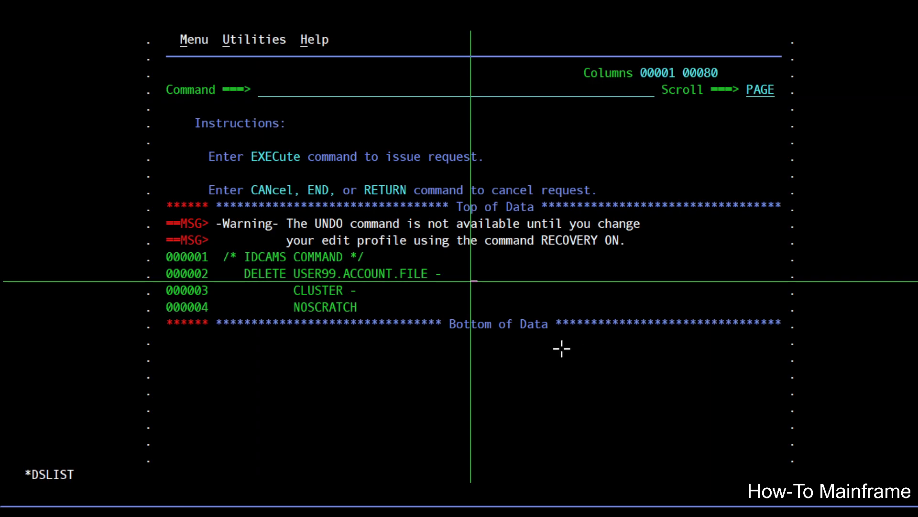
{"action": "mouse_move", "coordinate": [540, 365]}
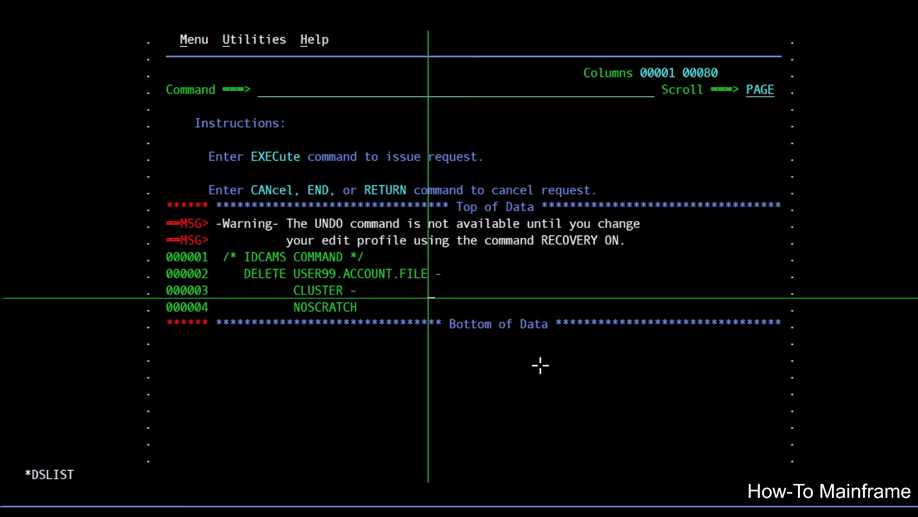
{"action": "mouse_move", "coordinate": [350, 112]}
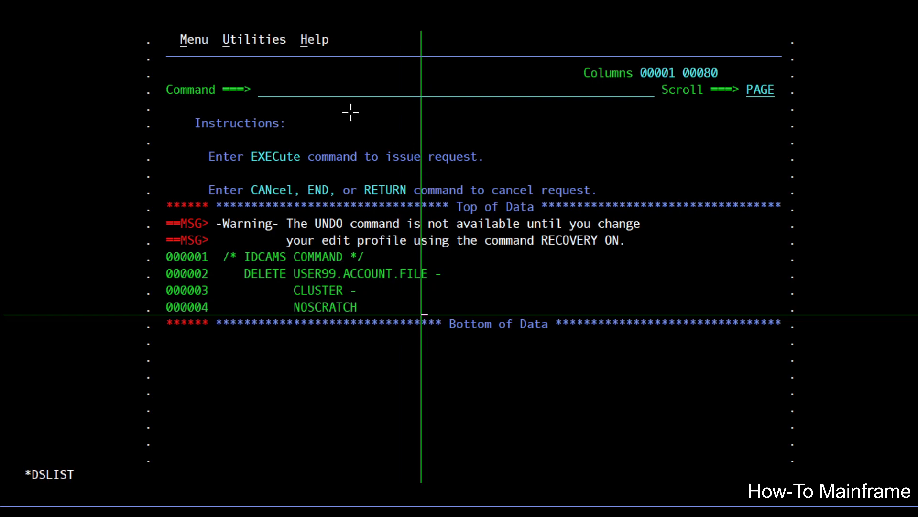
{"action": "mouse_move", "coordinate": [589, 349]}
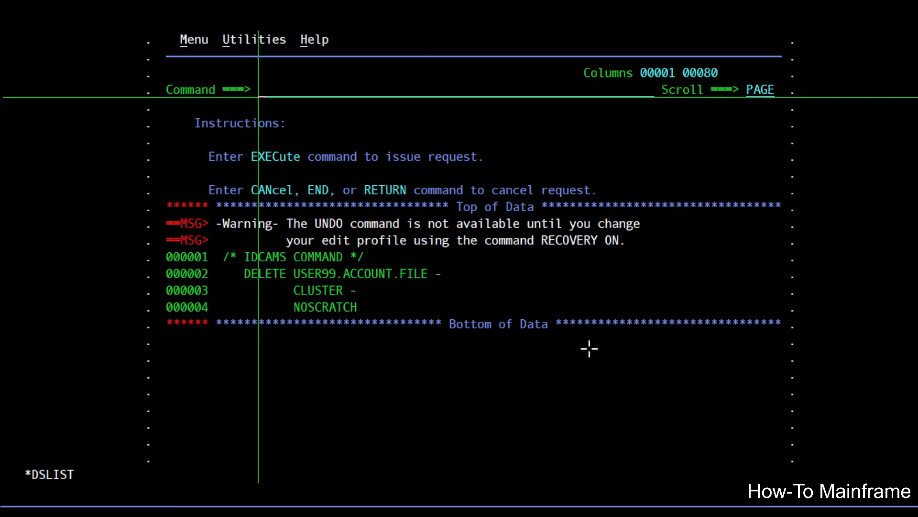
{"action": "mouse_move", "coordinate": [631, 365]}
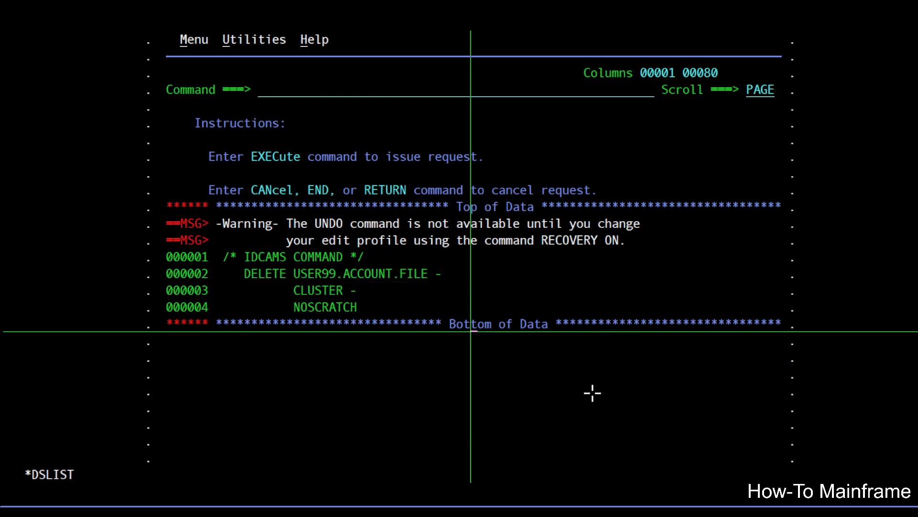
{"action": "mouse_move", "coordinate": [340, 373]}
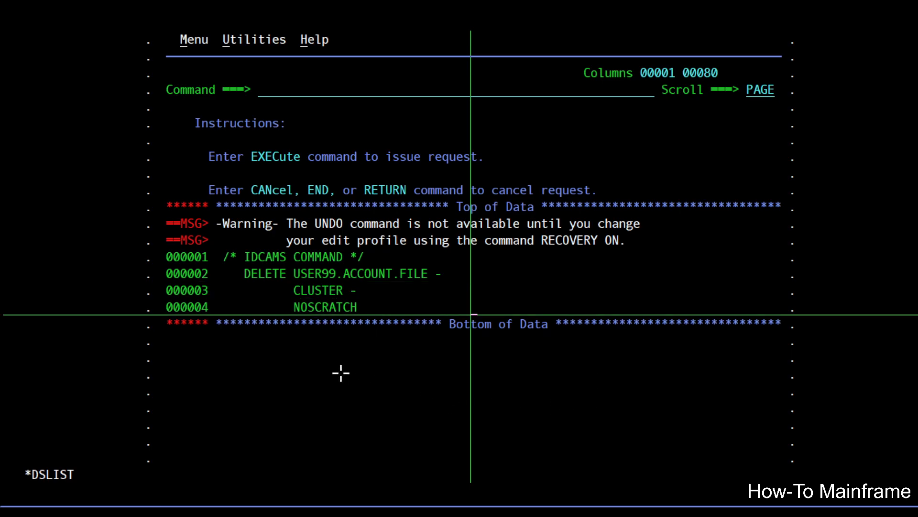
{"action": "mouse_move", "coordinate": [590, 378]}
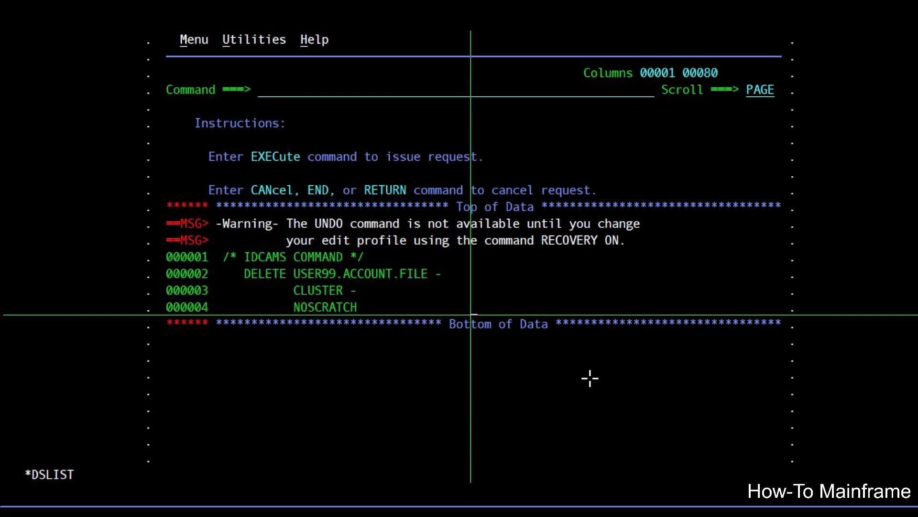
{"action": "mouse_move", "coordinate": [590, 397]}
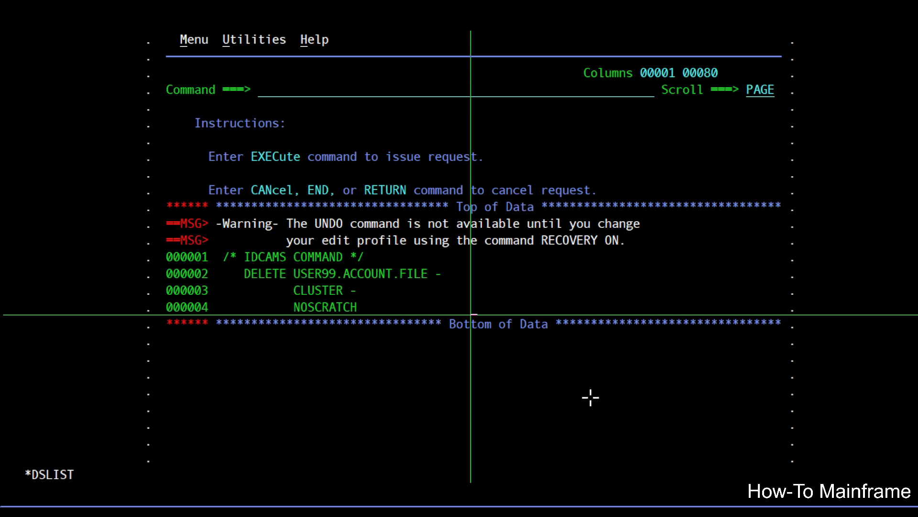
{"action": "mouse_move", "coordinate": [507, 478]}
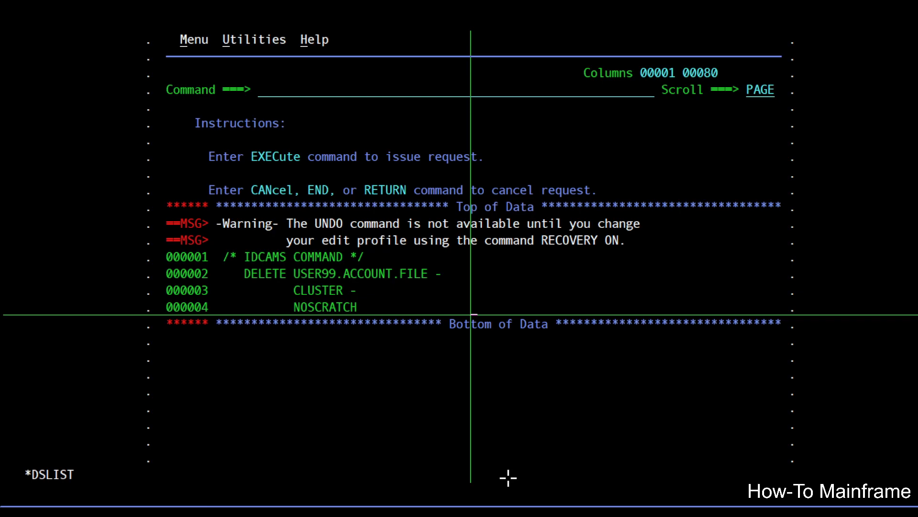
{"action": "mouse_move", "coordinate": [505, 476]}
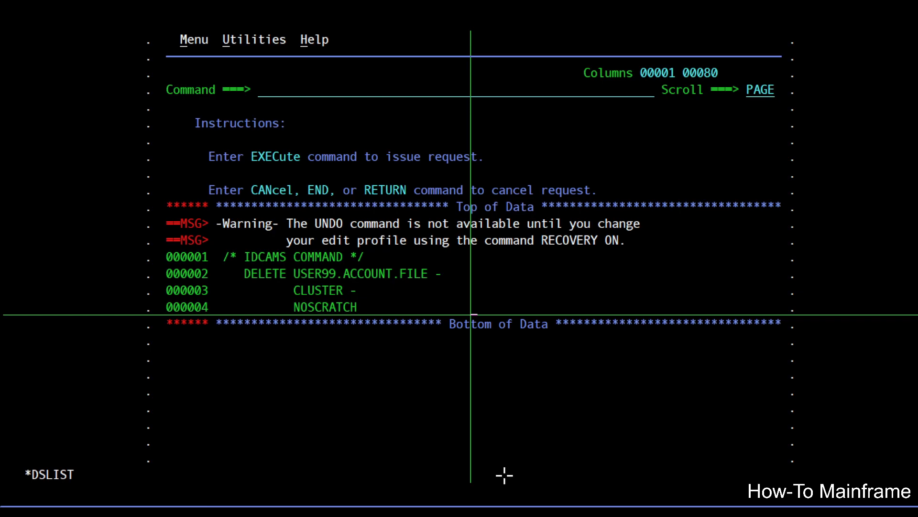
{"action": "mouse_move", "coordinate": [198, 417]}
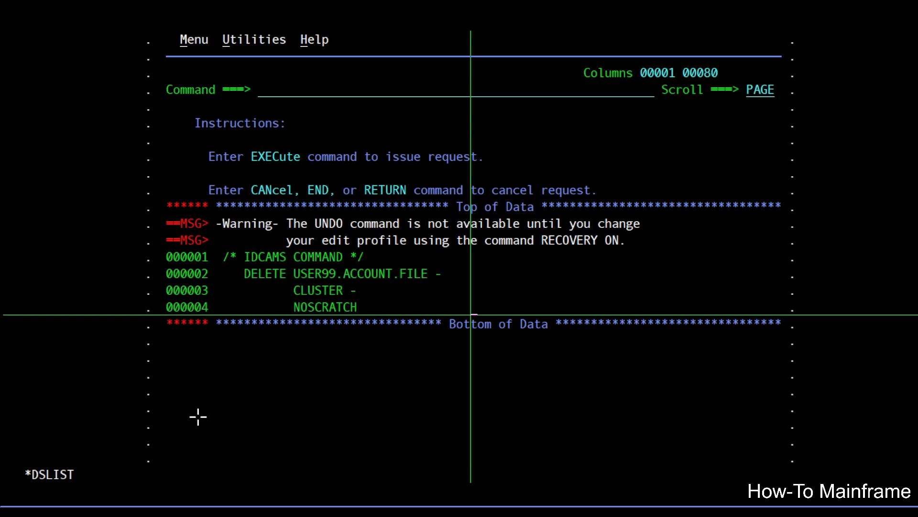